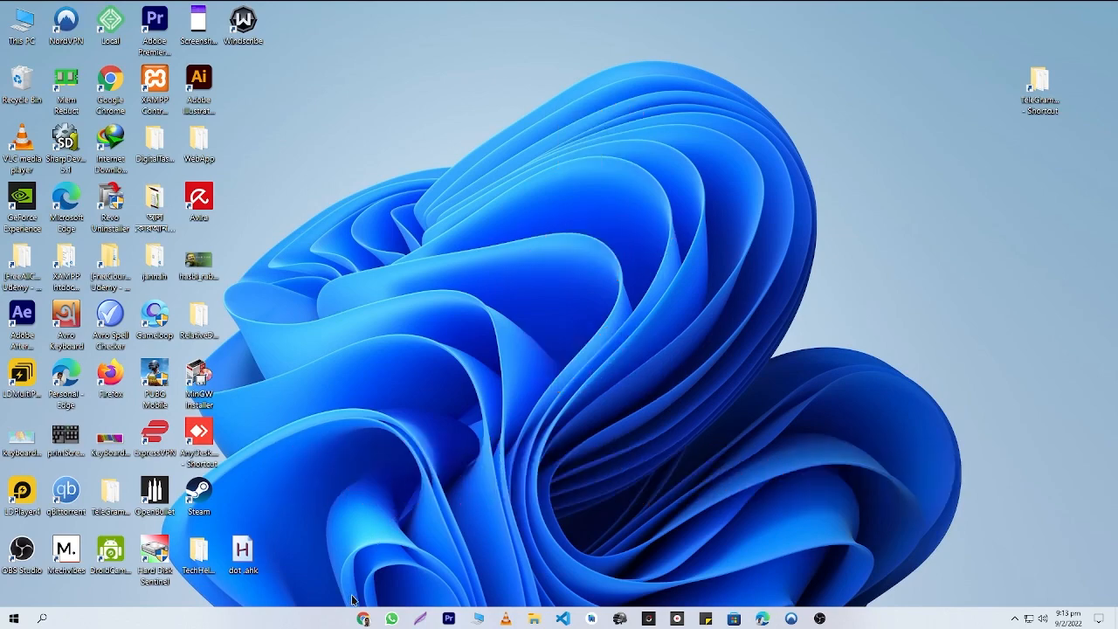
# Bring up Google results for 'side effect of enabling virtualization on pc' showing no ill effects
pyautogui.click(361, 619)
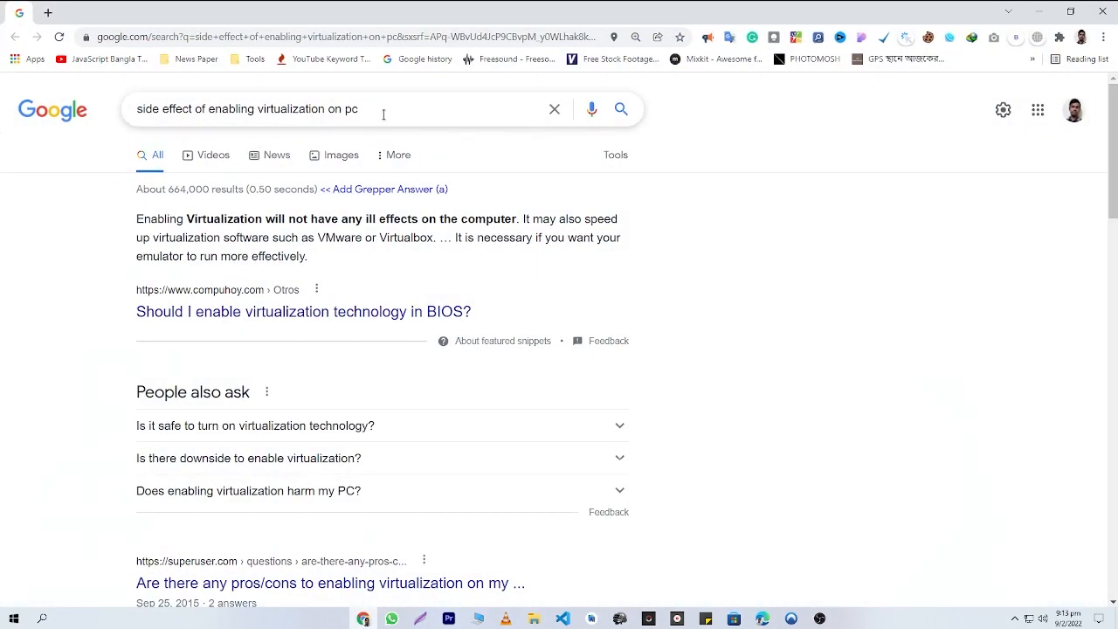
pyautogui.moveTo(125, 211)
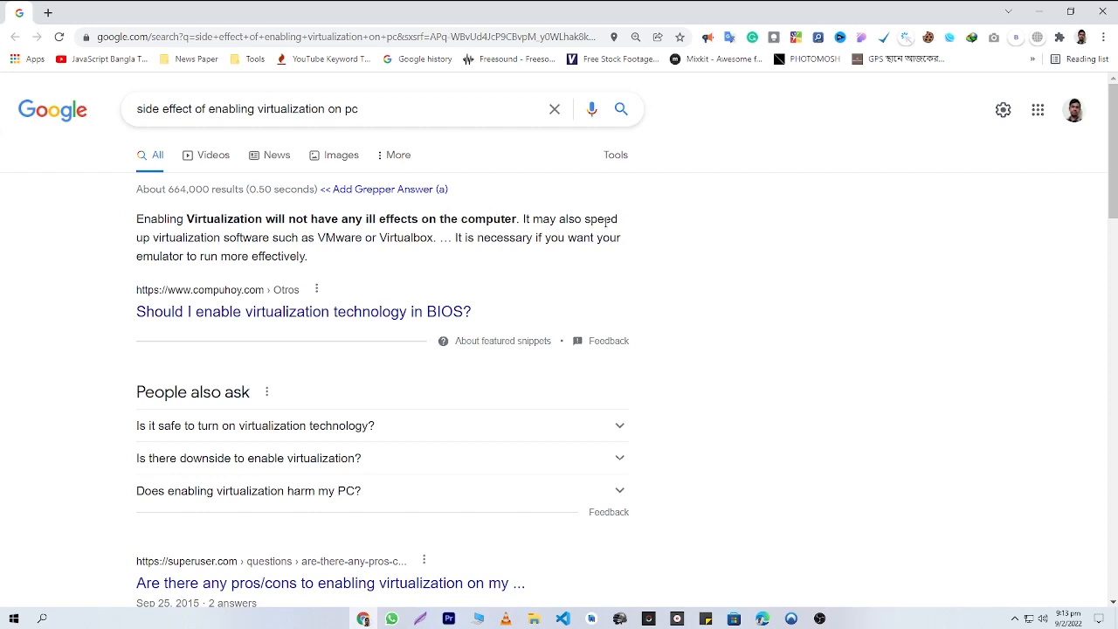
pyautogui.moveTo(219, 230)
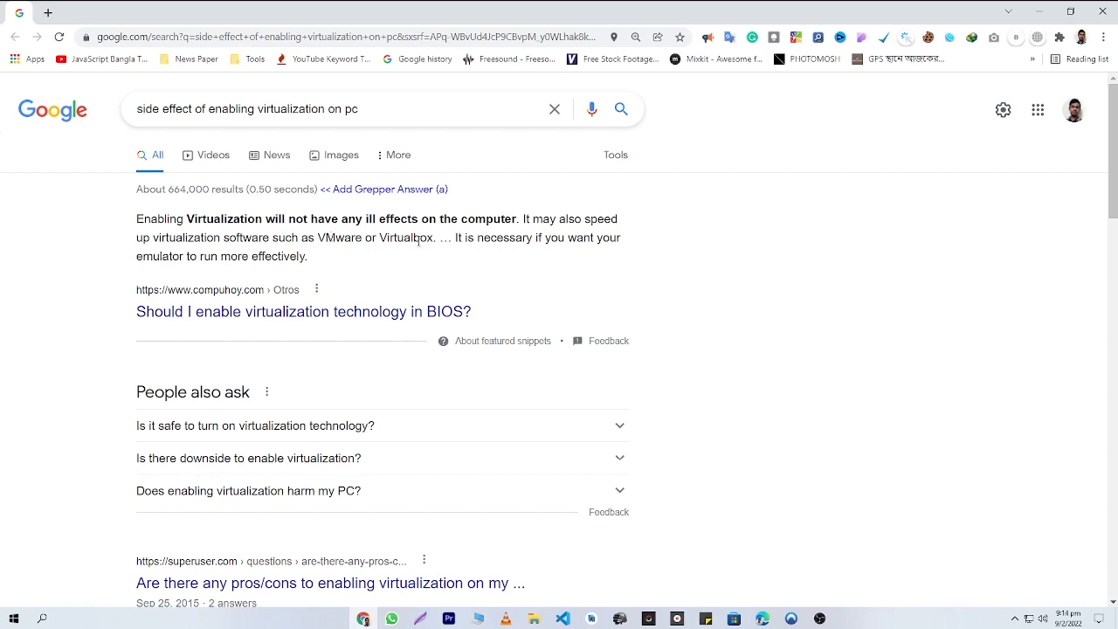
pyautogui.doubleClick(144, 255)
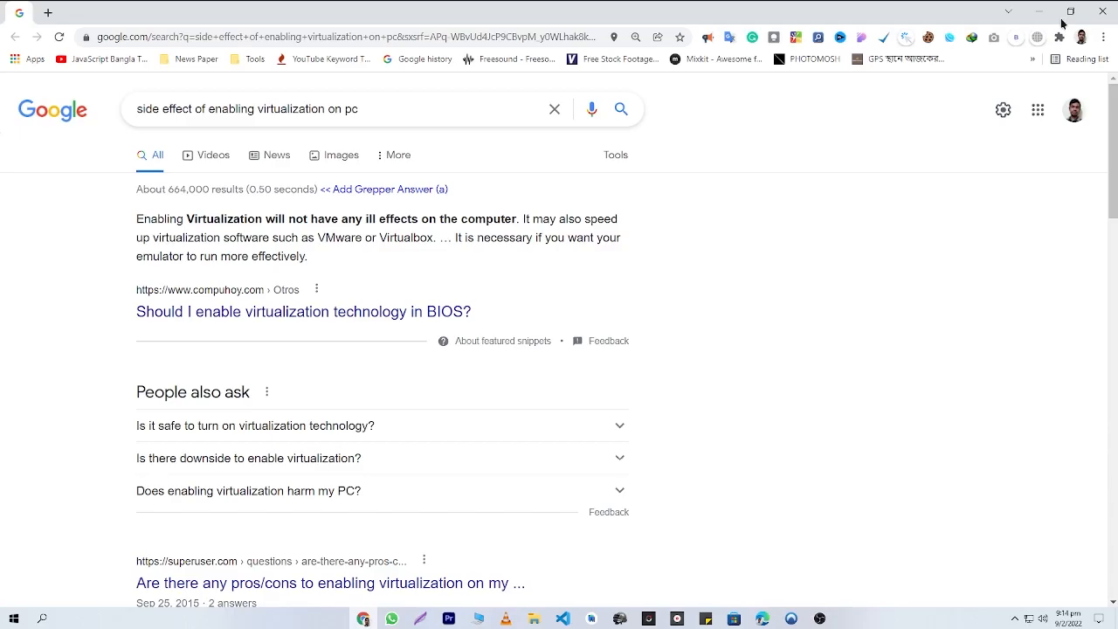
# View LDPlayer's disabled-VT low-performance warning, then exit the player to the desktop
pyautogui.click(41, 619)
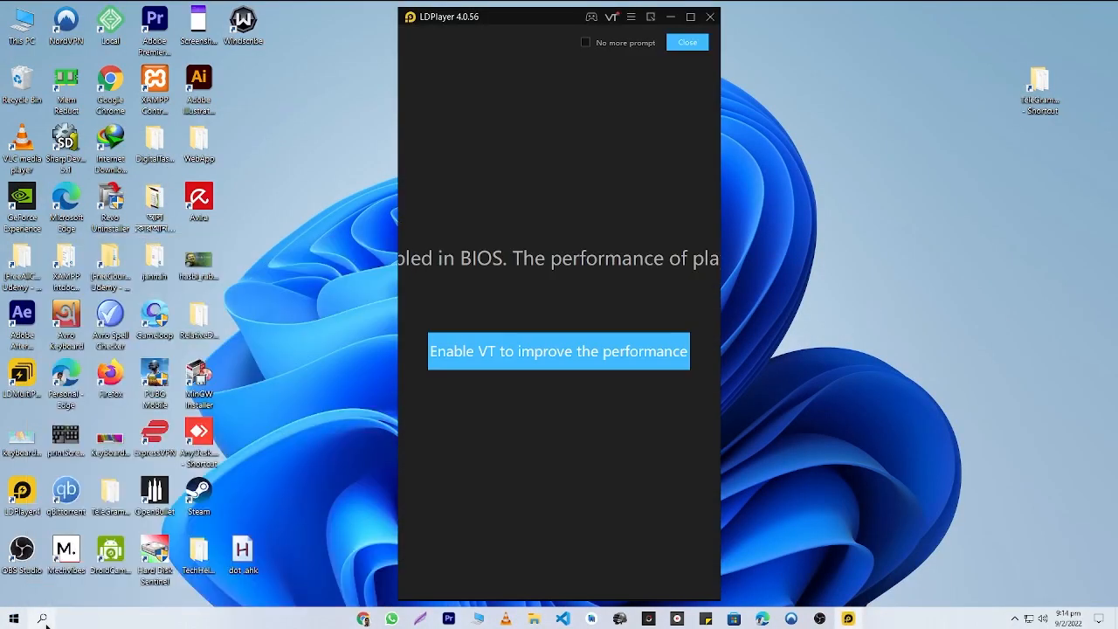
pyautogui.moveTo(558, 311)
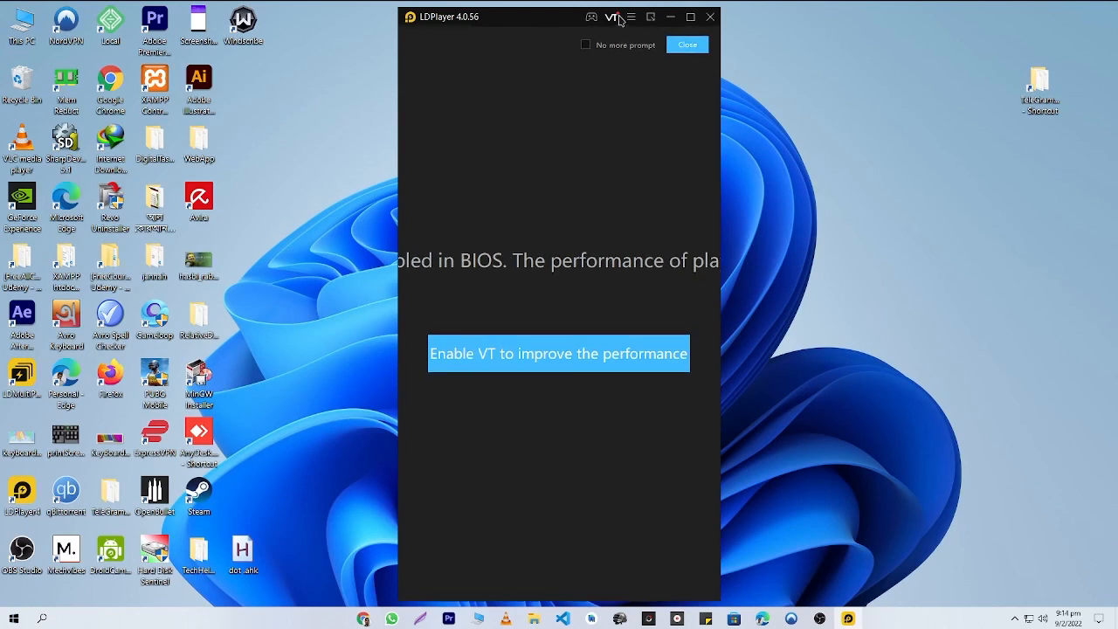
pyautogui.click(686, 45)
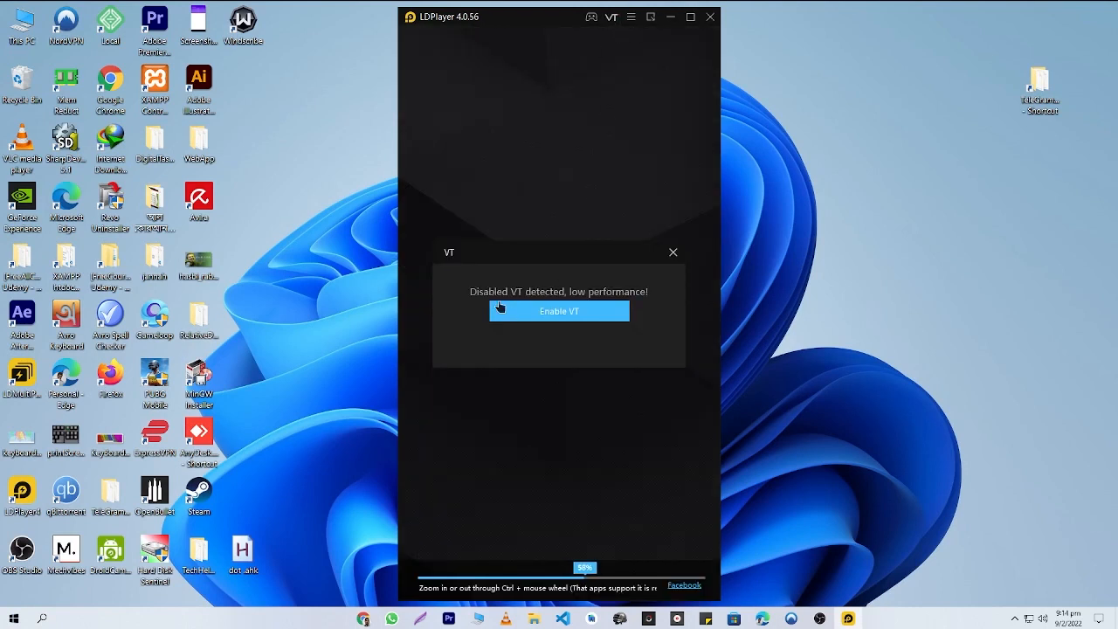
pyautogui.moveTo(557, 300)
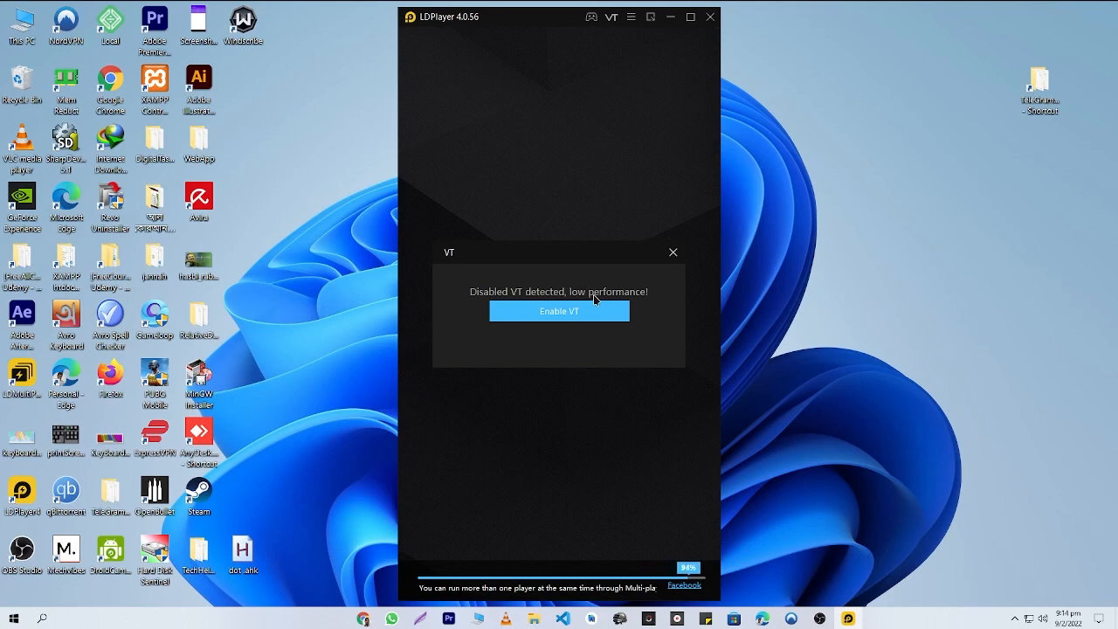
pyautogui.moveTo(697, 35)
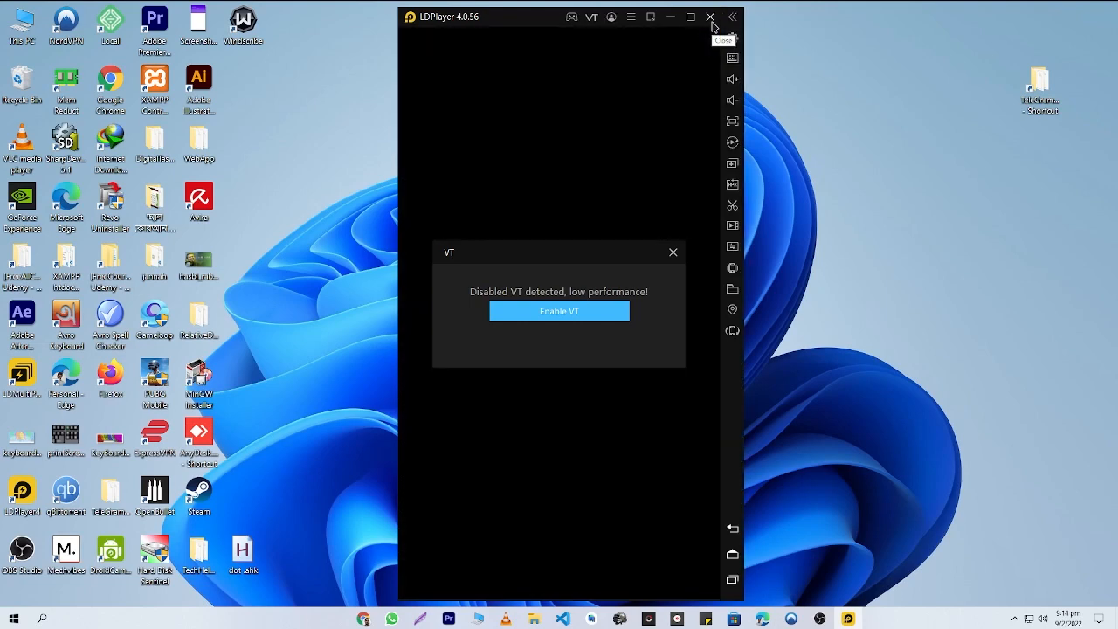
pyautogui.click(711, 16)
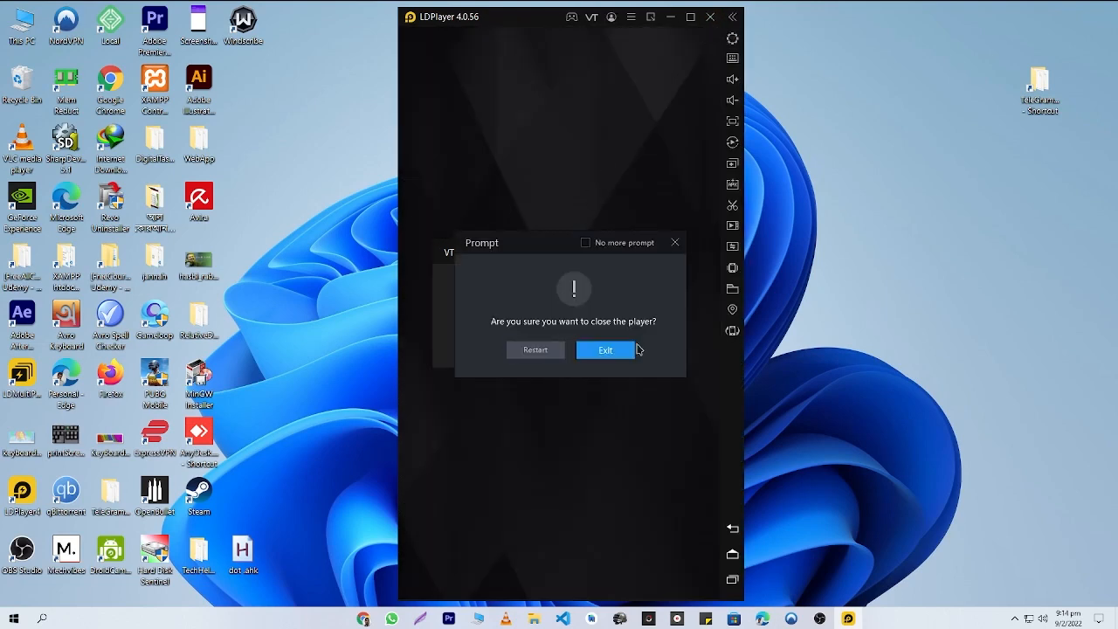
pyautogui.click(604, 350)
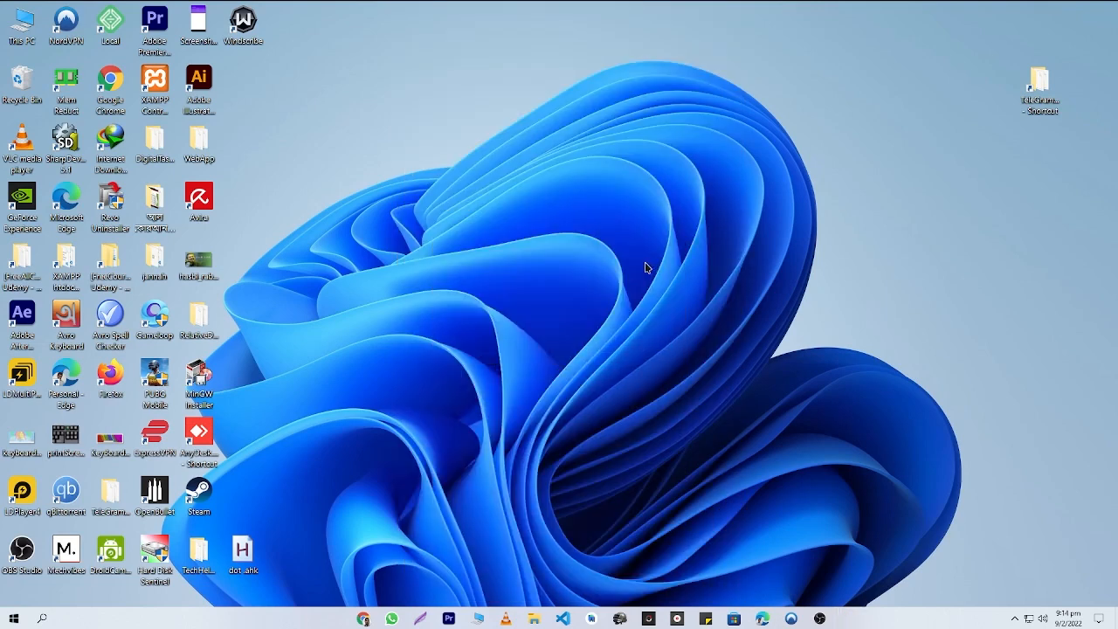